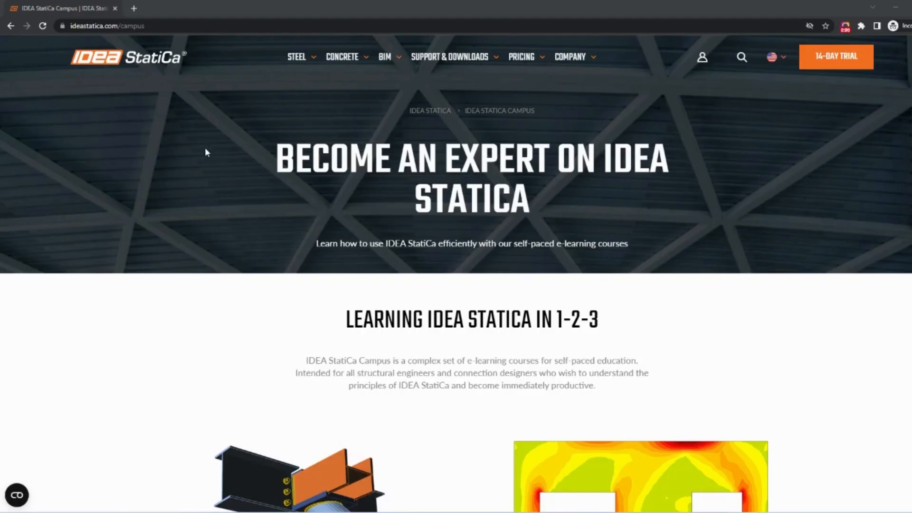
- Scroll down the Campus page to the Select Your Course section with four course cards
{"action": "scroll", "scroll_direction": "down", "scroll_amount": 3}
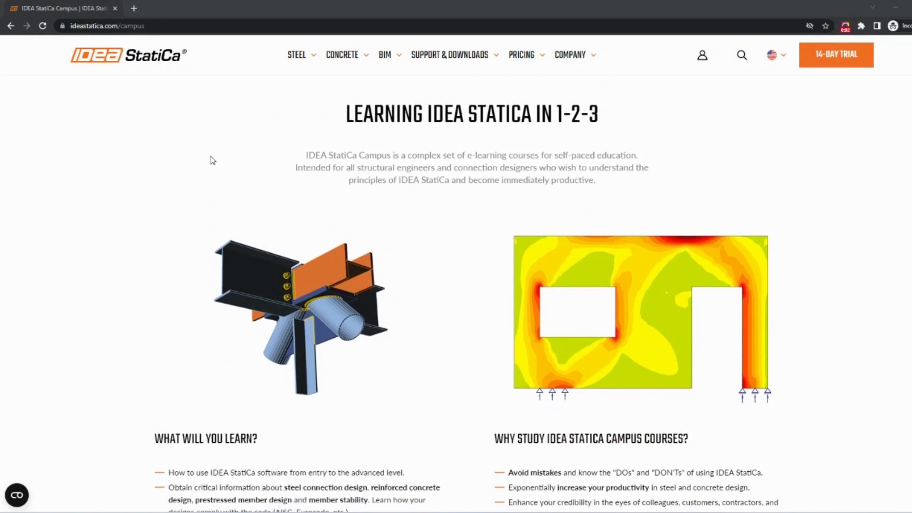
{"action": "scroll", "scroll_direction": "down", "scroll_amount": 3}
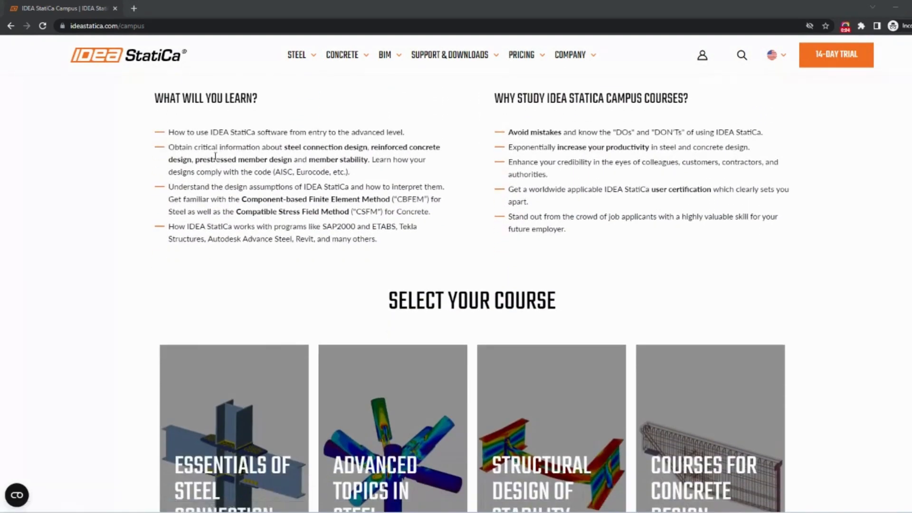
{"action": "scroll", "scroll_direction": "down", "scroll_amount": 3}
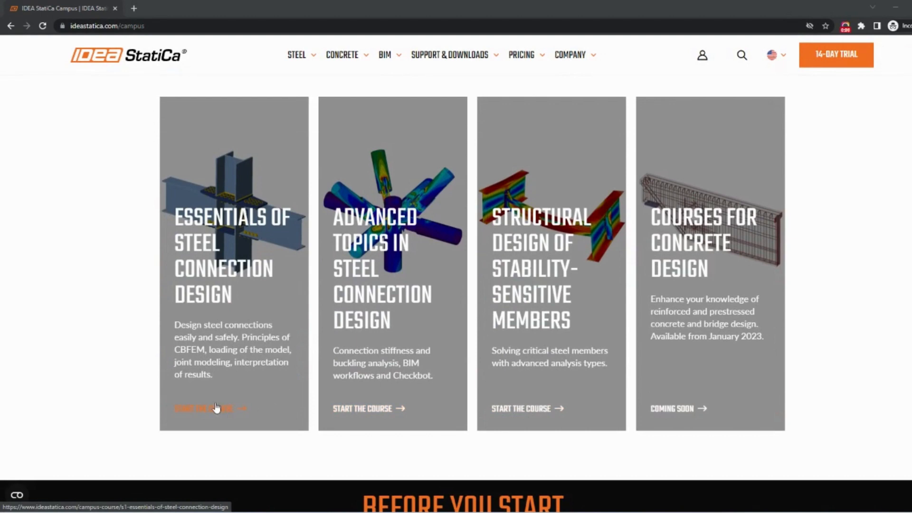
- Start Essentials of steel connection design, expand unit 01, open a handout, and take the chapter 01 quiz
{"action": "left_click", "coordinate": [203, 408]}
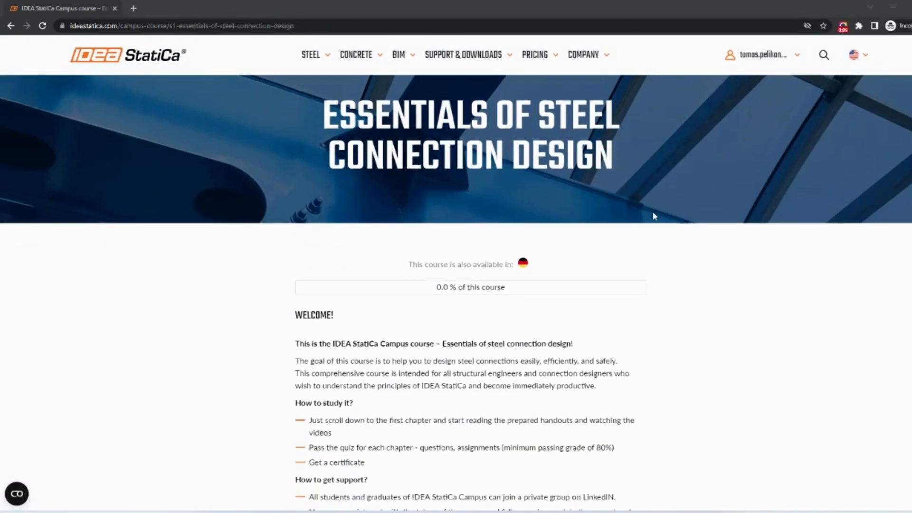
{"action": "scroll", "scroll_direction": "down", "scroll_amount": 3}
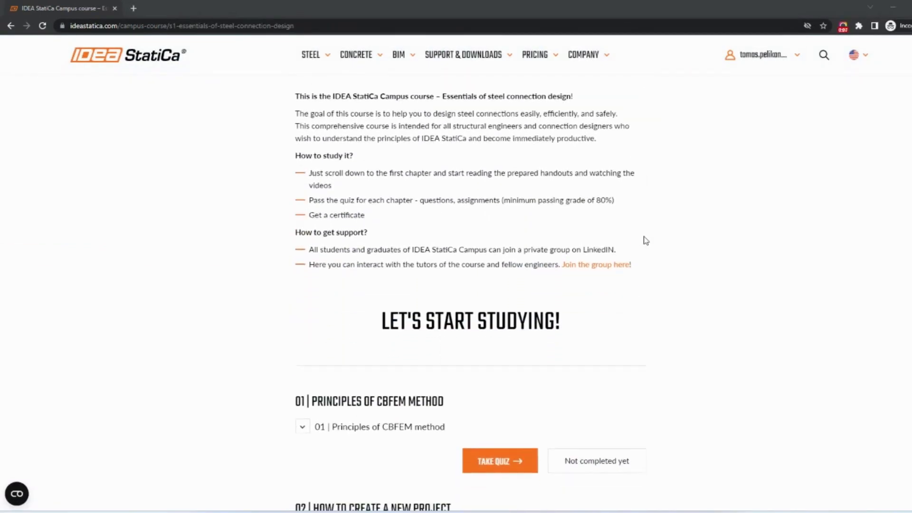
{"action": "left_click", "coordinate": [302, 427]}
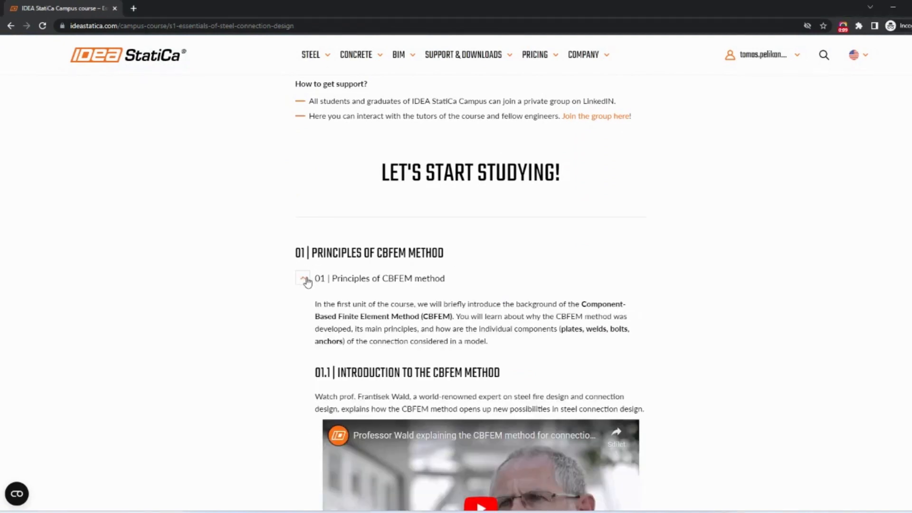
{"action": "scroll", "scroll_direction": "down", "scroll_amount": 3}
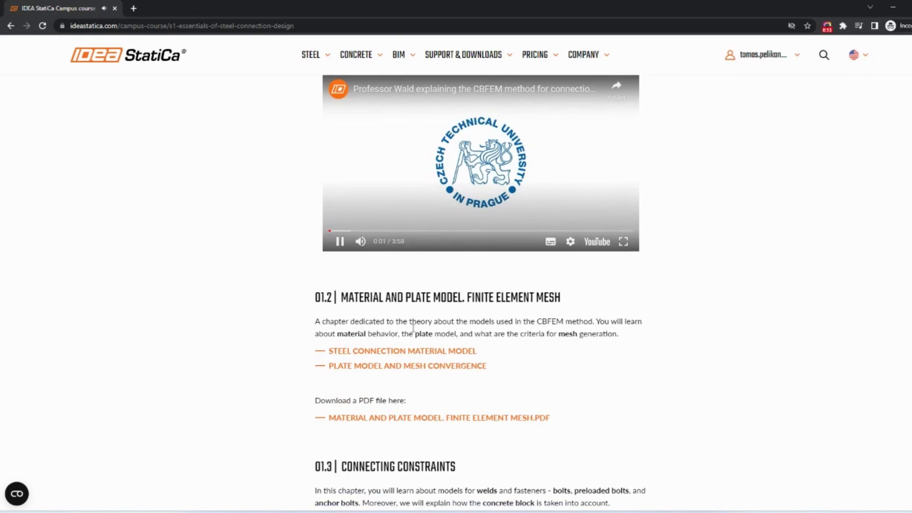
{"action": "left_click", "coordinate": [402, 350]}
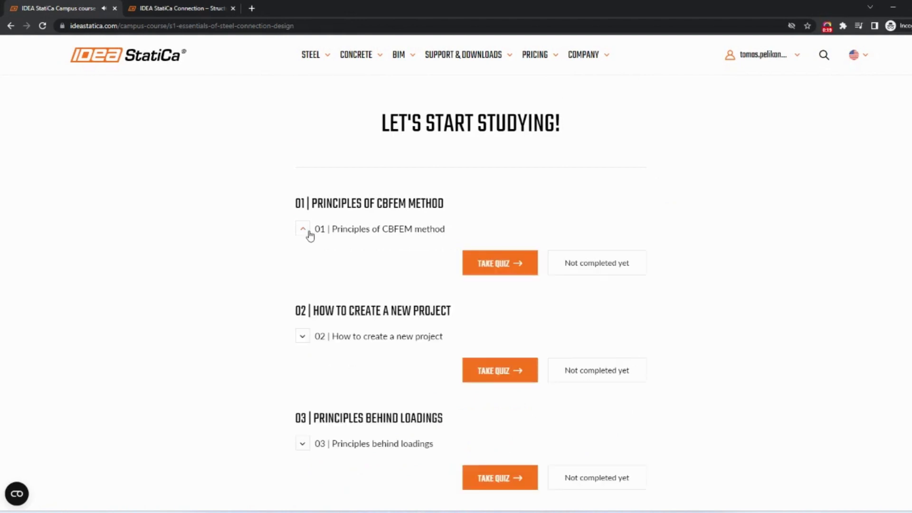
{"action": "left_click", "coordinate": [499, 262]}
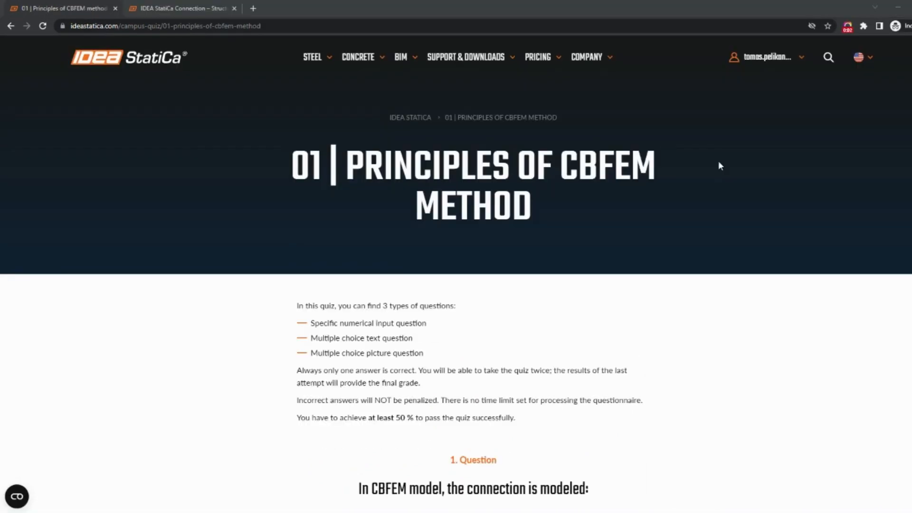
- Review the answered Principles of CBFEM method quiz questions and submit them
{"action": "scroll", "scroll_direction": "down", "scroll_amount": 3}
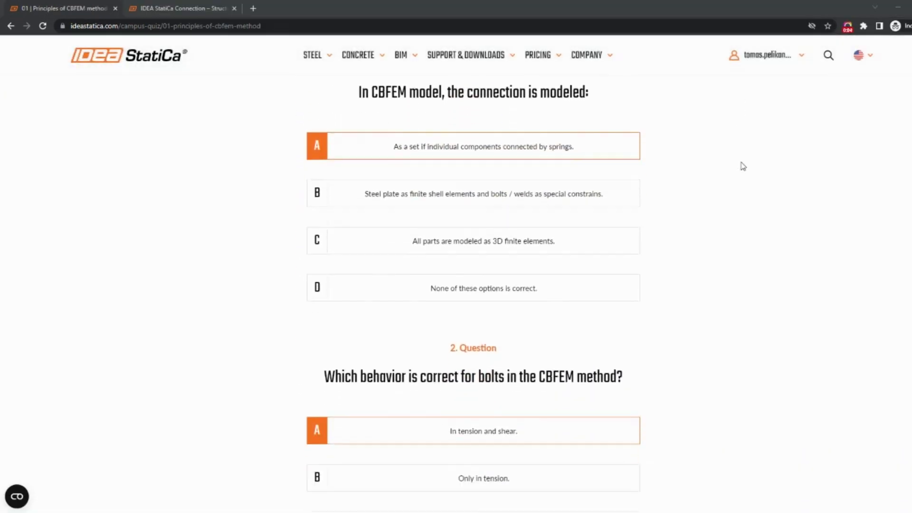
{"action": "scroll", "scroll_direction": "down", "scroll_amount": 3}
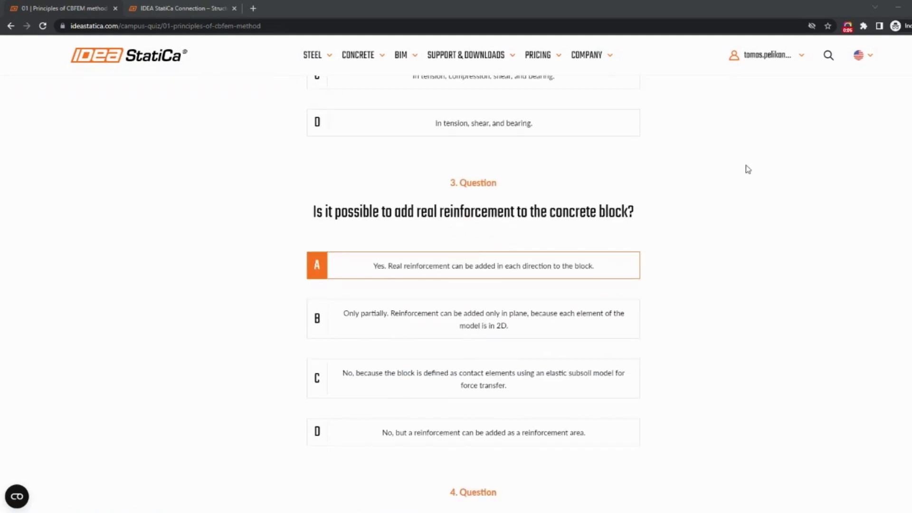
{"action": "scroll", "scroll_direction": "down", "scroll_amount": 3}
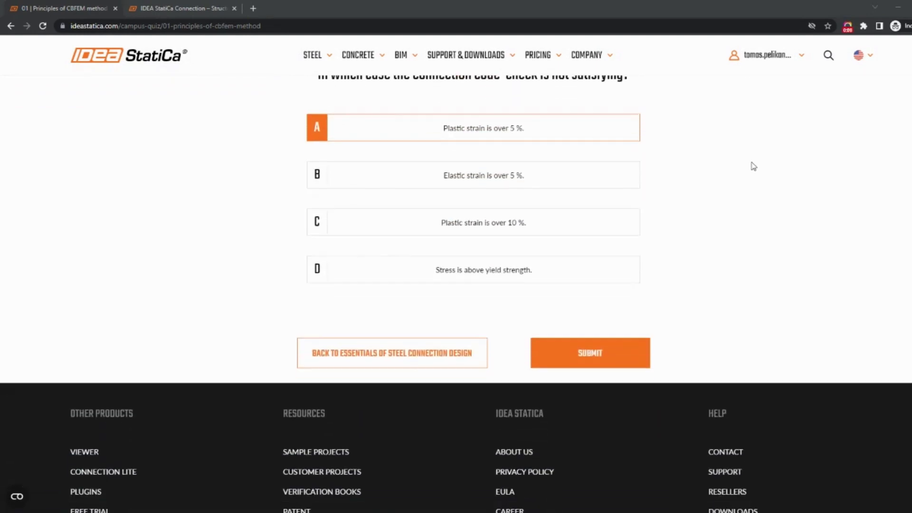
{"action": "left_click", "coordinate": [390, 352]}
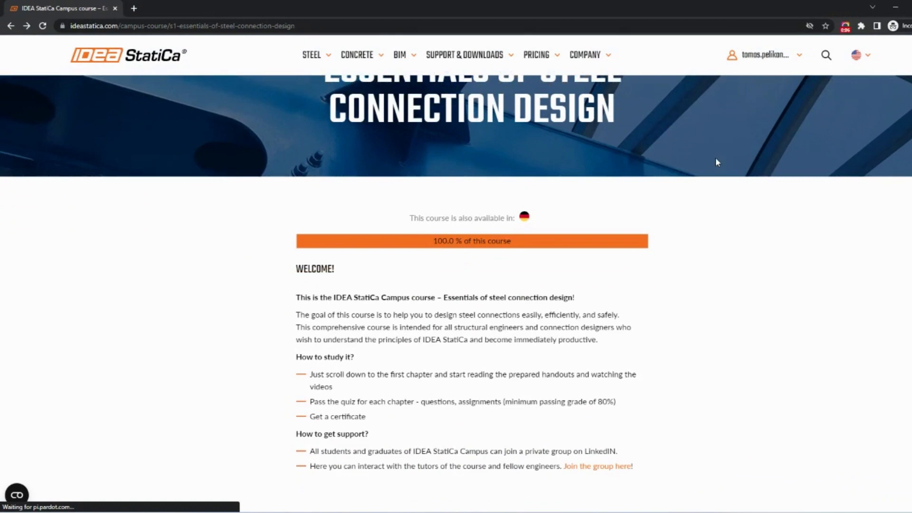
- Check the Passed 100.0 % chapter results and request the course certificate via Buy Certificate
{"action": "scroll", "scroll_direction": "down", "scroll_amount": 3}
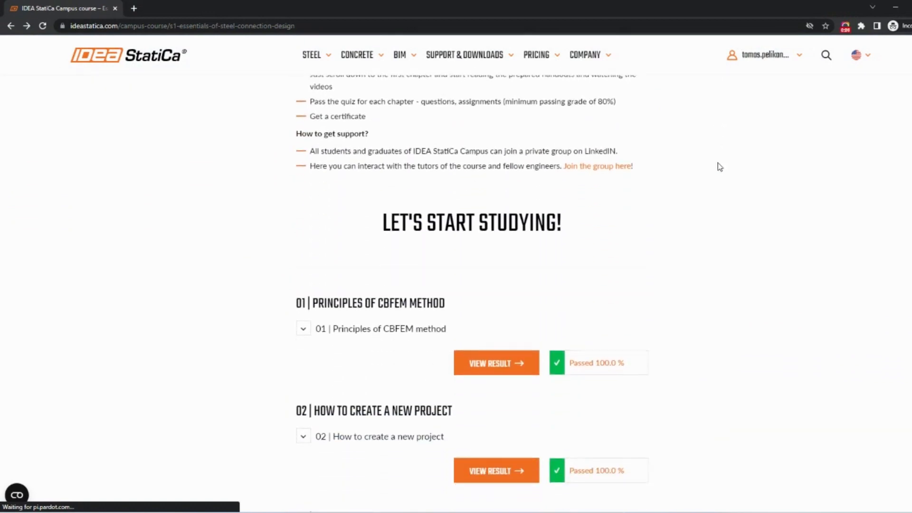
{"action": "scroll", "scroll_direction": "down", "scroll_amount": 3}
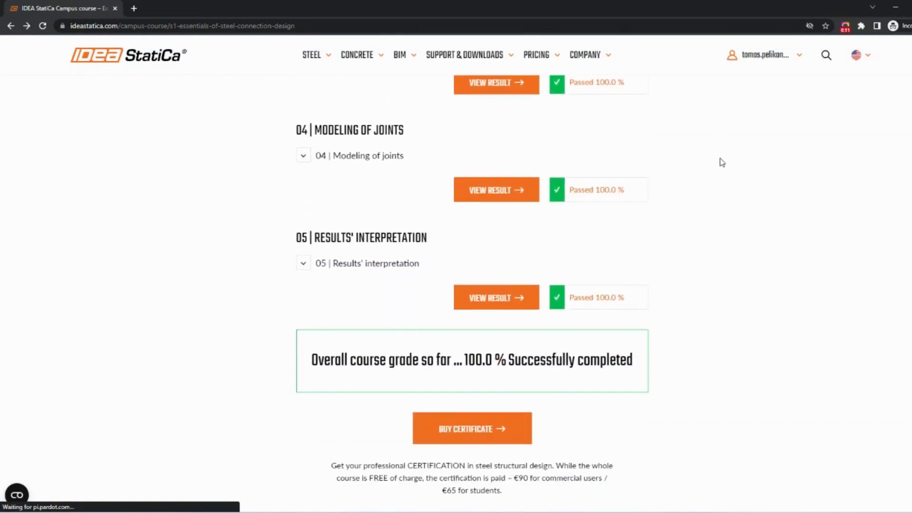
{"action": "left_click", "coordinate": [472, 429]}
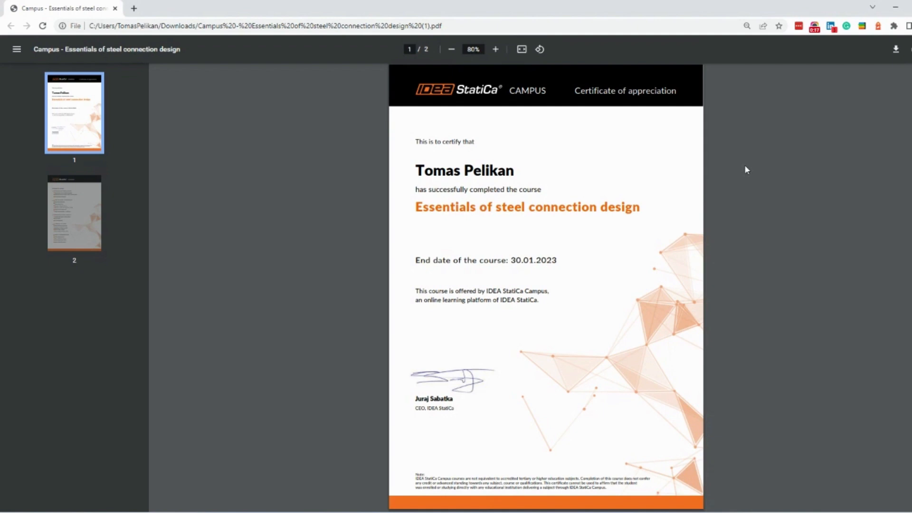
- Scroll the certificate PDF to page 2 showing the Content of course
{"action": "scroll", "scroll_direction": "down", "scroll_amount": 3}
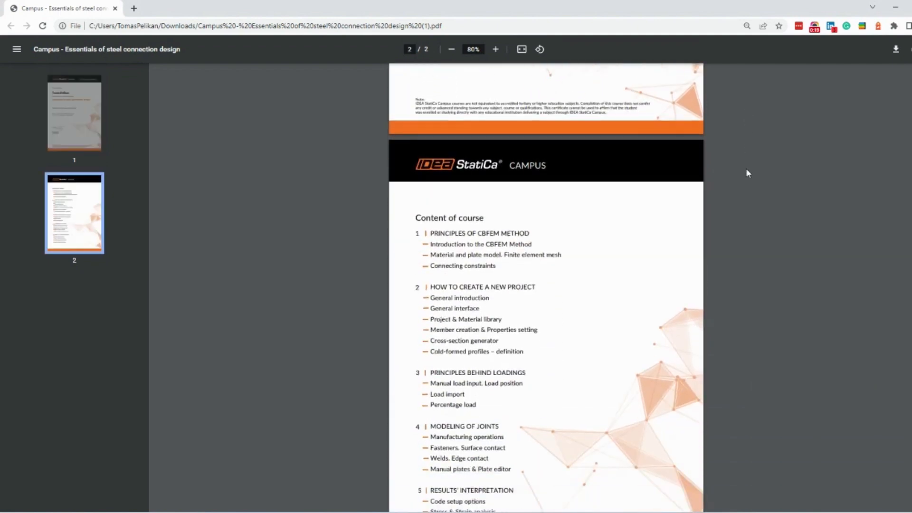
{"action": "scroll", "scroll_direction": "down", "scroll_amount": 3}
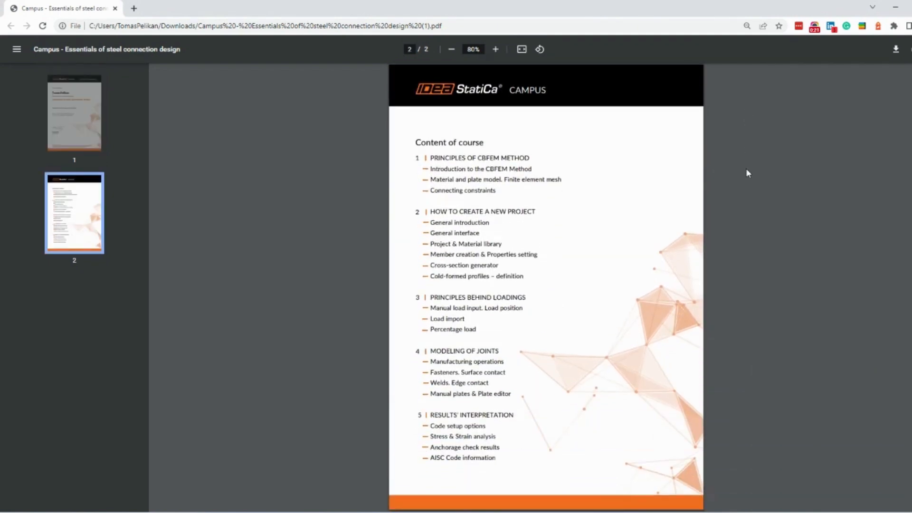